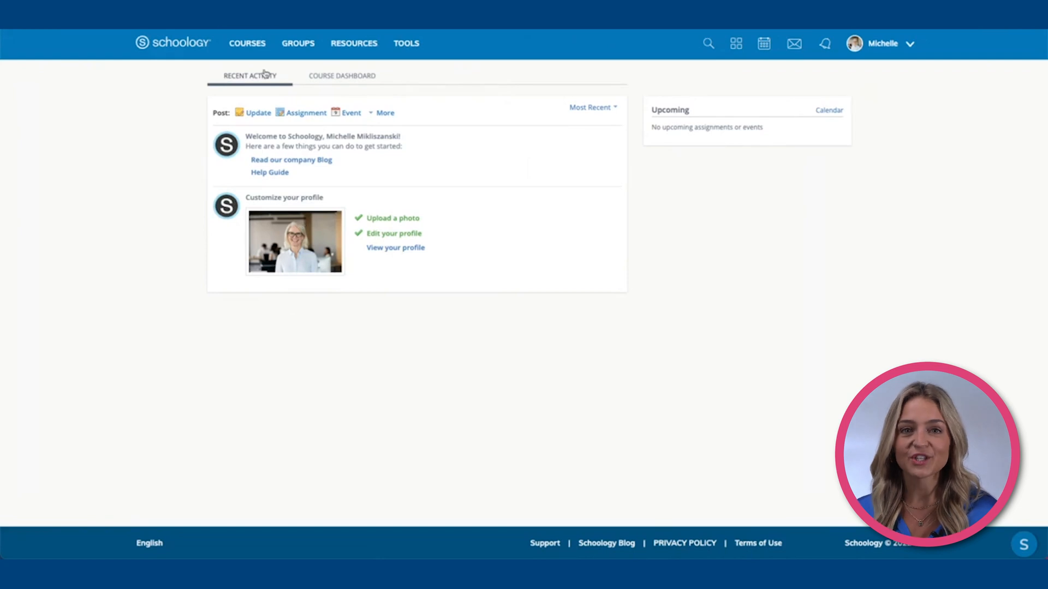
Go to the Naviance Curriculum group's Resources, showing the All Naviance Curriculum Lessons folder
click(298, 43)
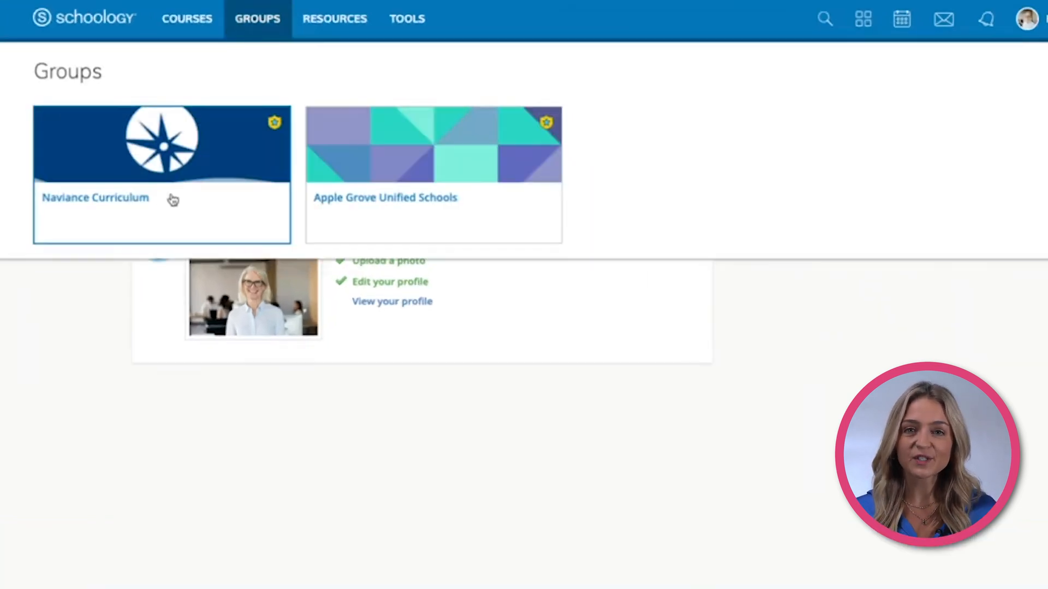
mouse_move(99, 189)
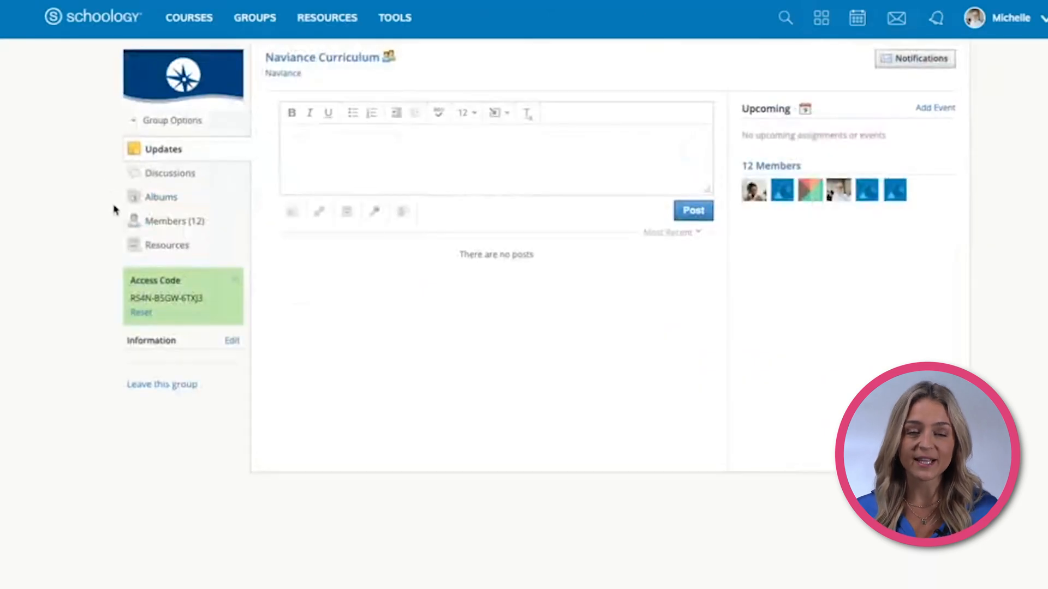
click(167, 245)
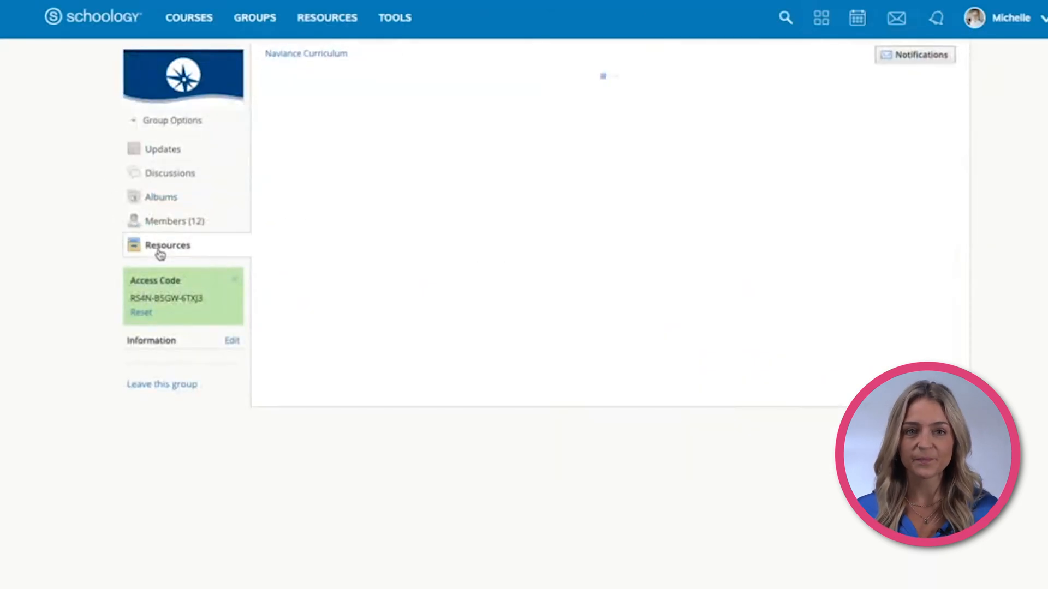
click(167, 244)
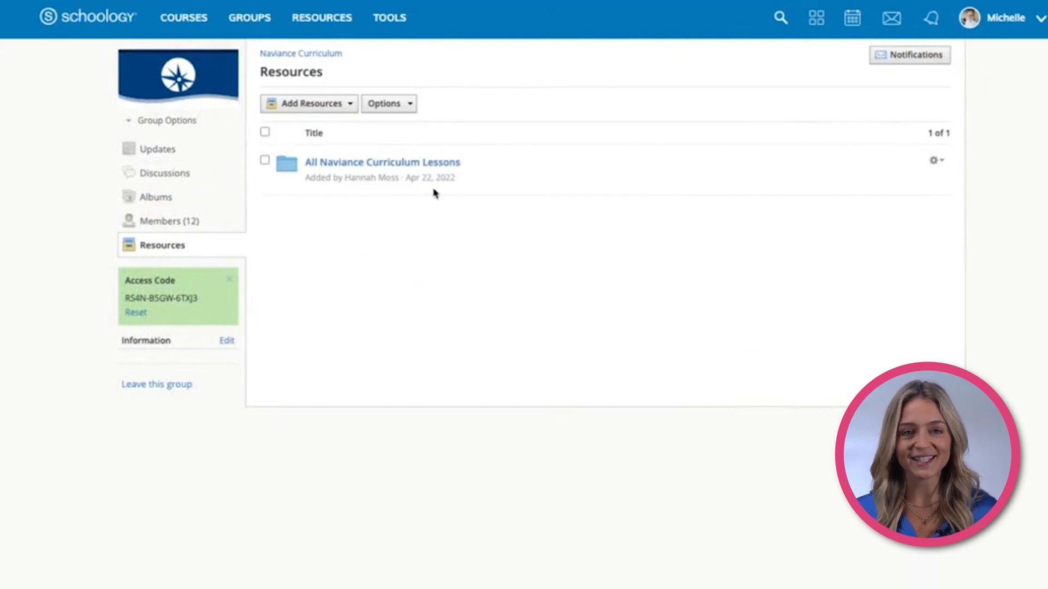
mouse_move(439, 196)
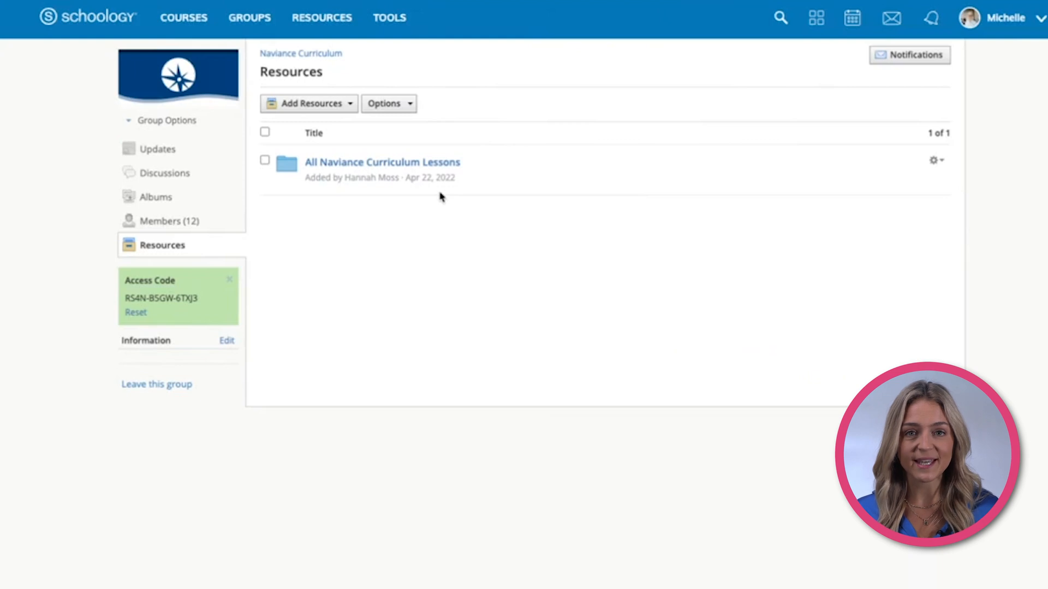
Copy the All Naviance Curriculum Lessons folder into the Apple Grove Unified Schools collection
click(935, 160)
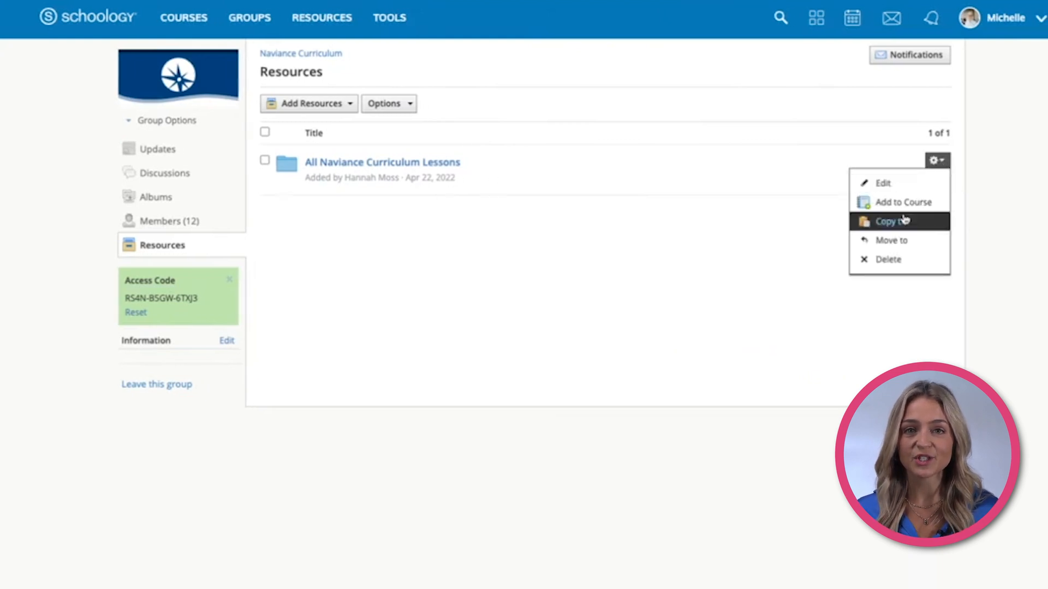
click(884, 221)
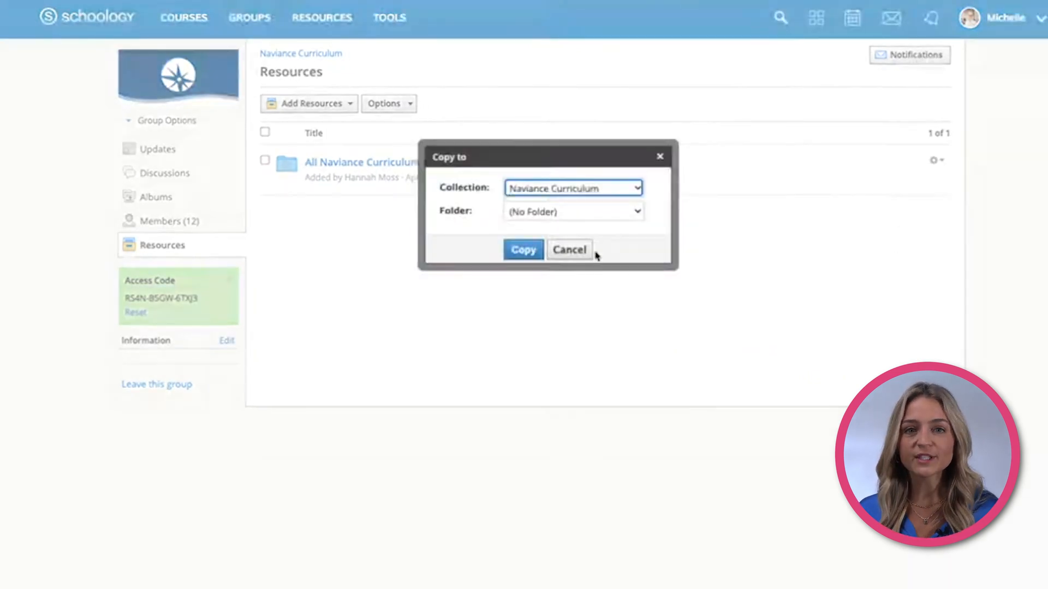
click(571, 187)
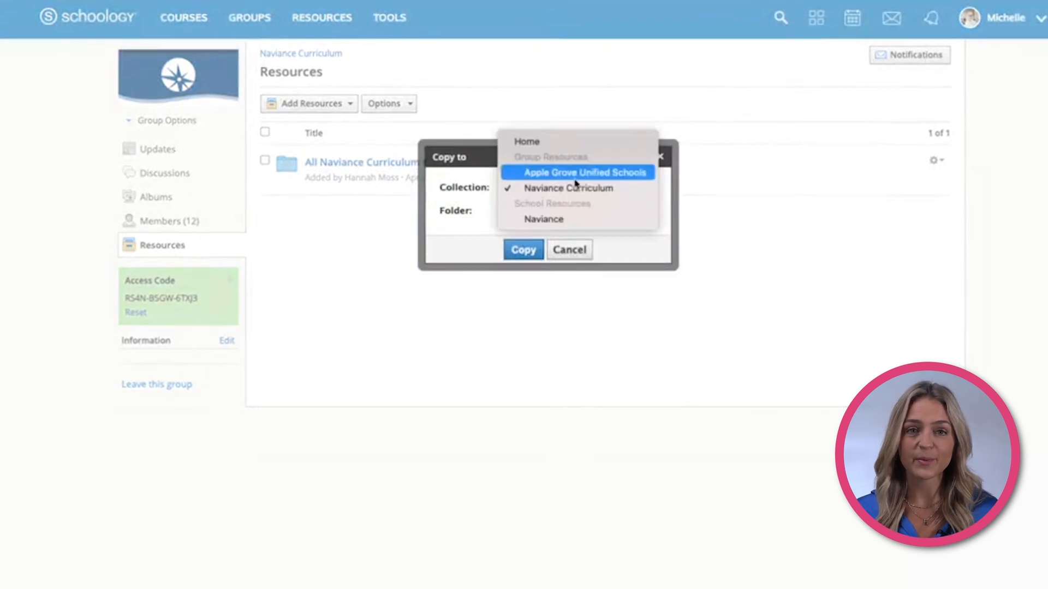
click(582, 172)
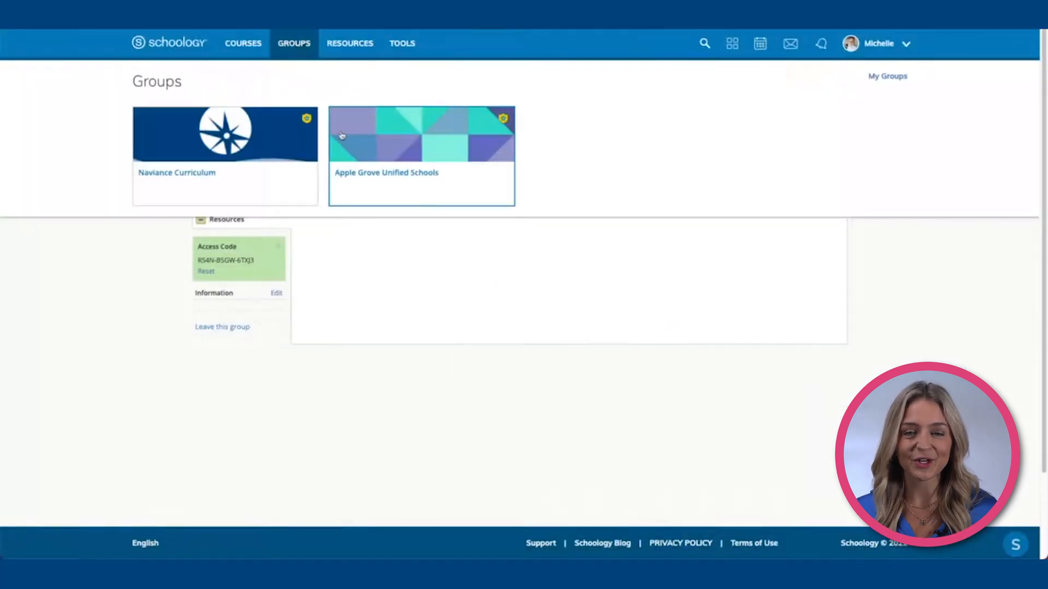
Open the copied lessons folder in Apple Grove Unified Schools' Resources to list Lesson 6.0 onward
click(421, 134)
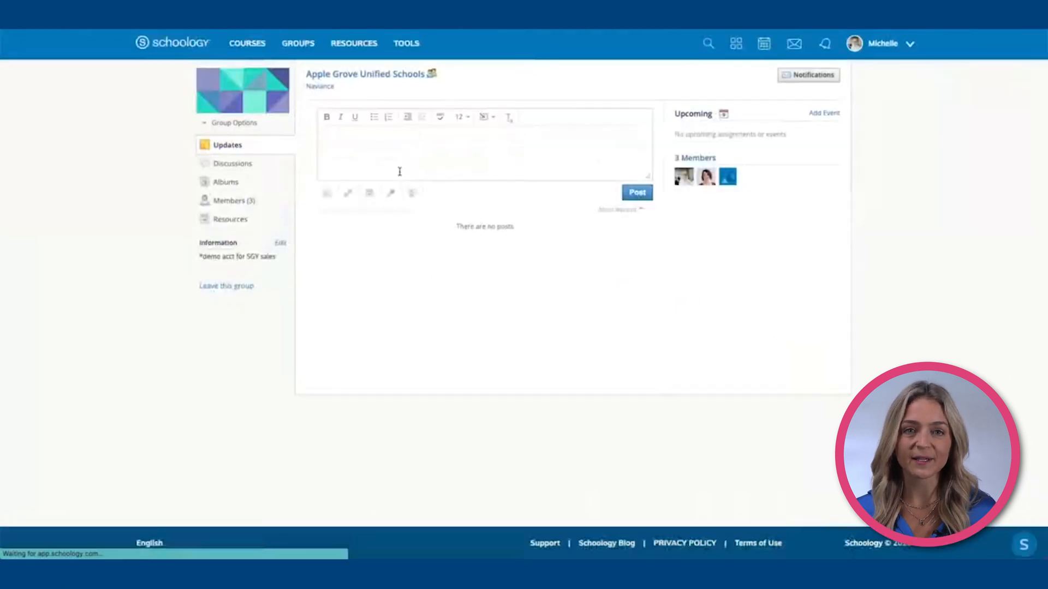
click(230, 219)
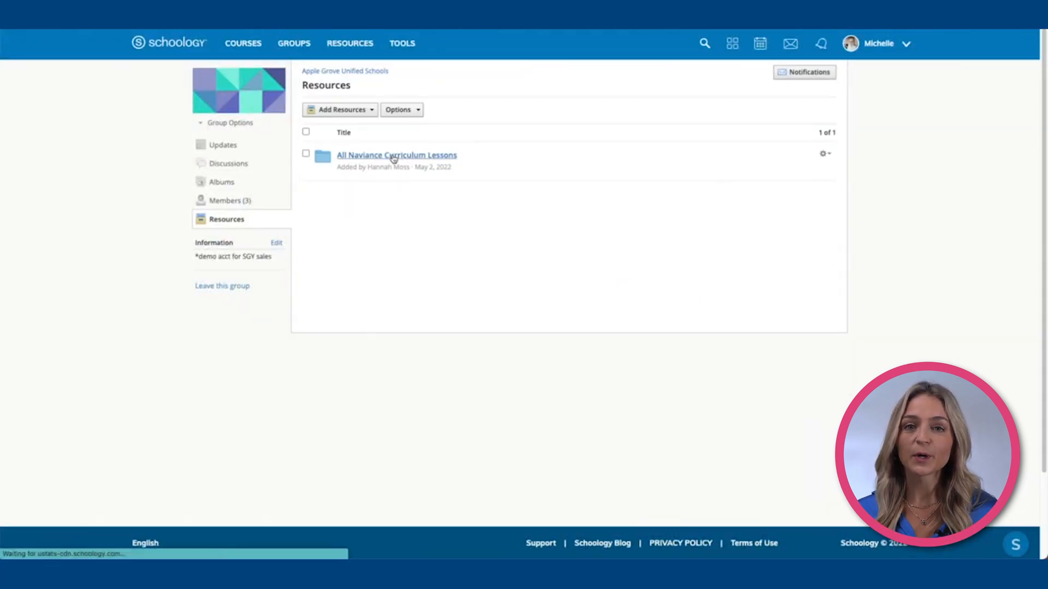
click(396, 155)
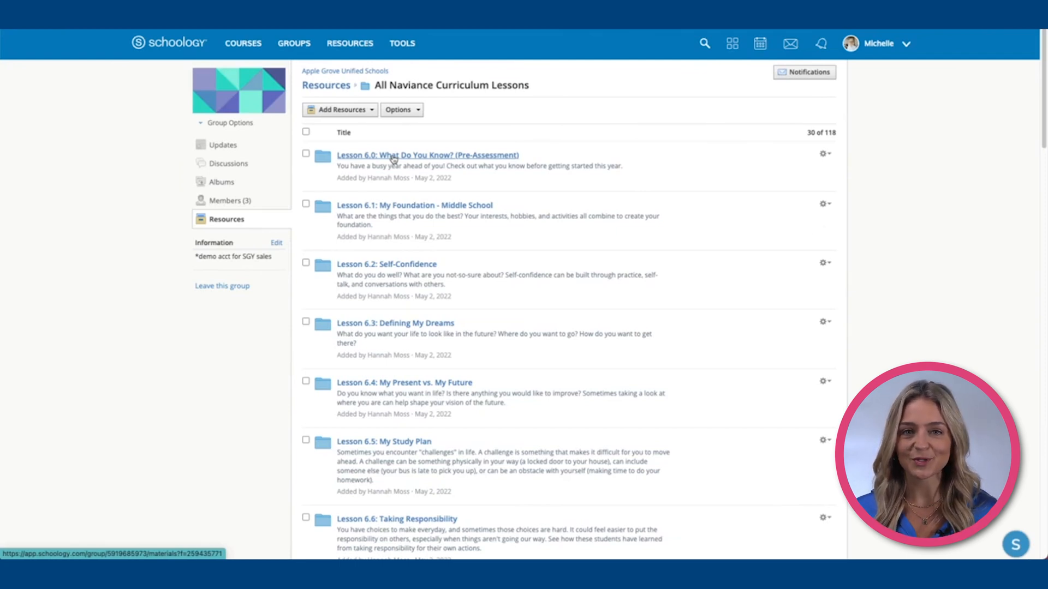
Import Lesson 6.1: My Foundation items into CTE Course and align objectives to Read about self-confidence
click(414, 205)
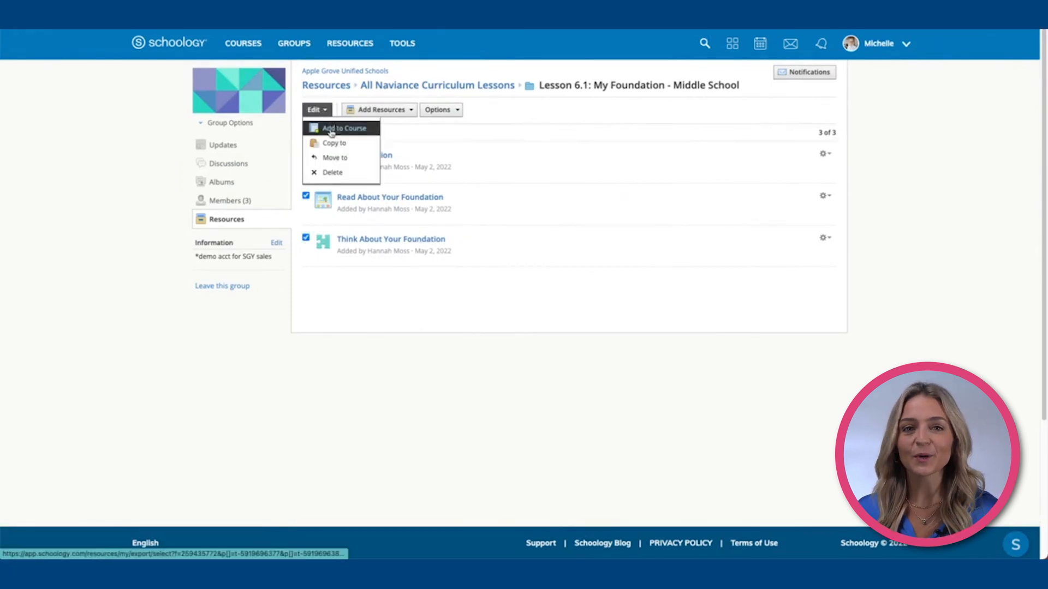
click(343, 128)
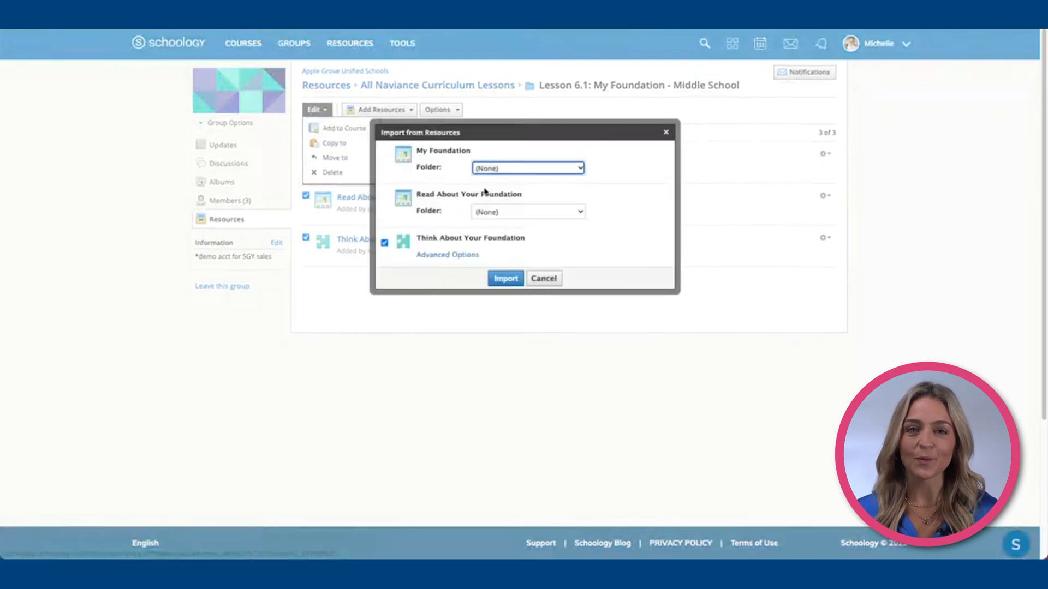
click(505, 277)
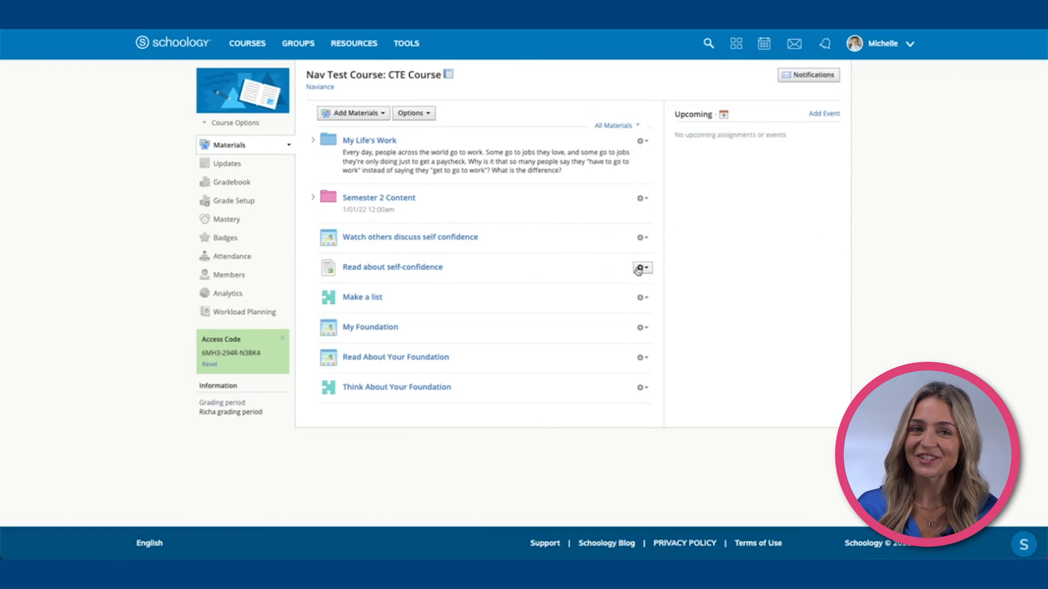
click(639, 267)
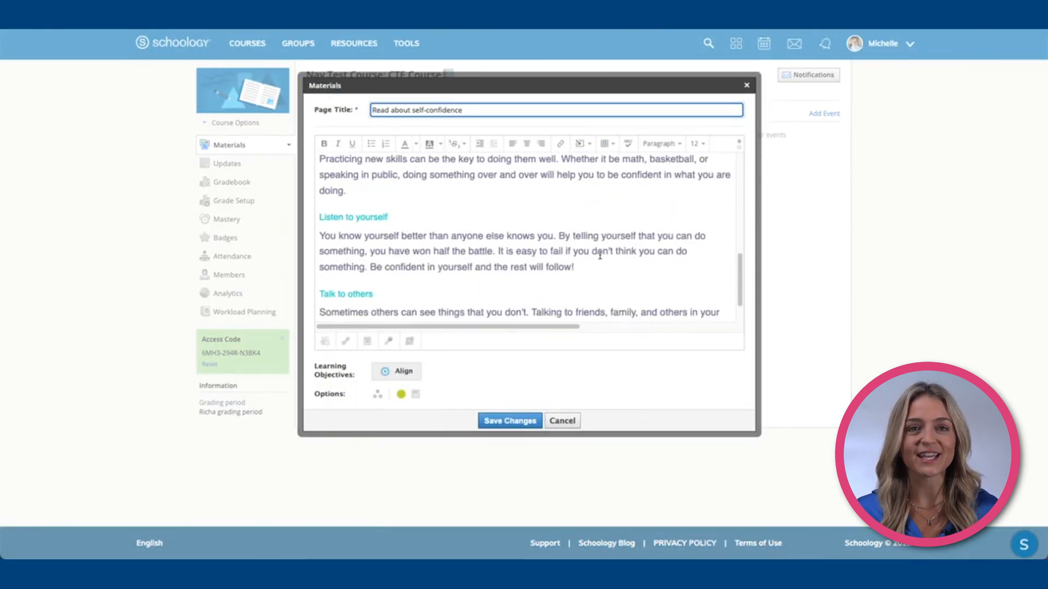
click(396, 371)
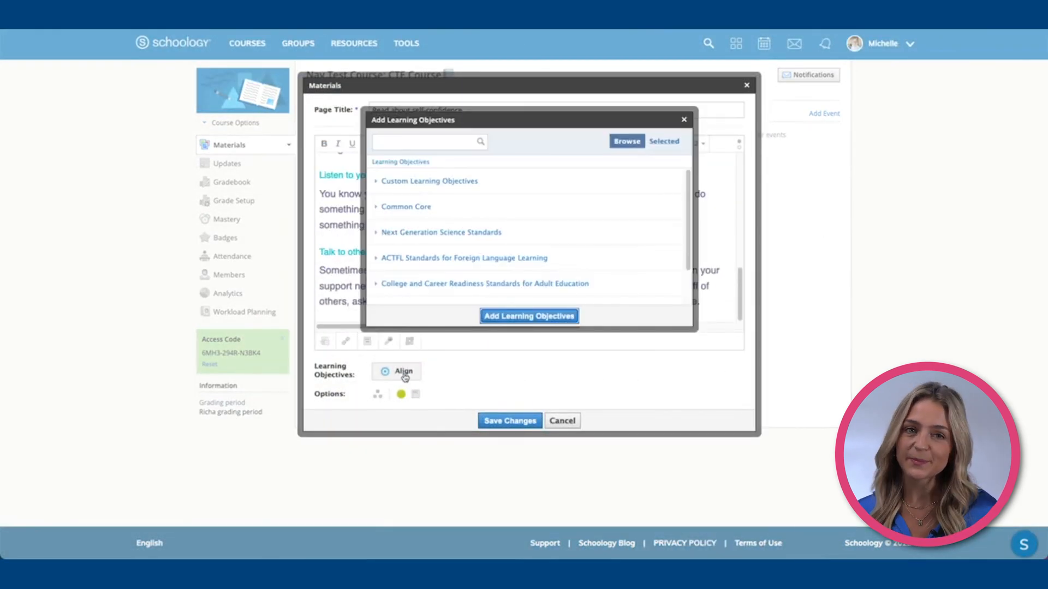